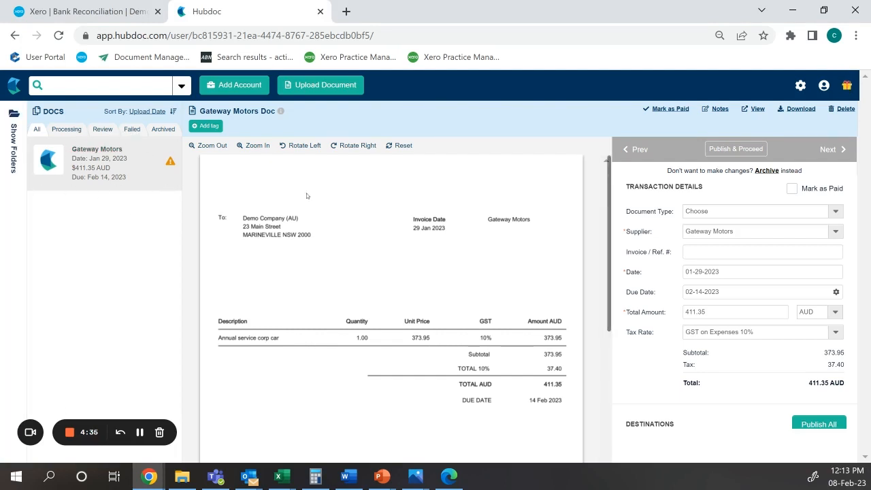
{"action": "mouse_move", "coordinate": [235, 202]}
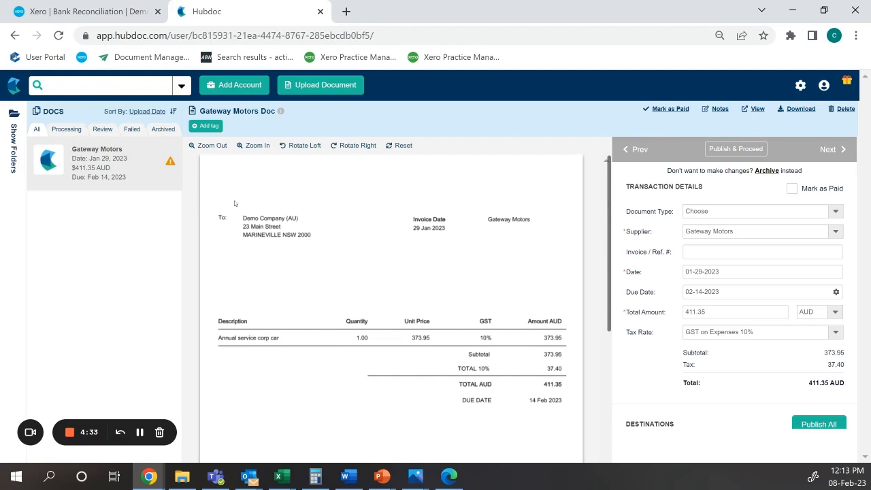
{"action": "mouse_move", "coordinate": [430, 358]}
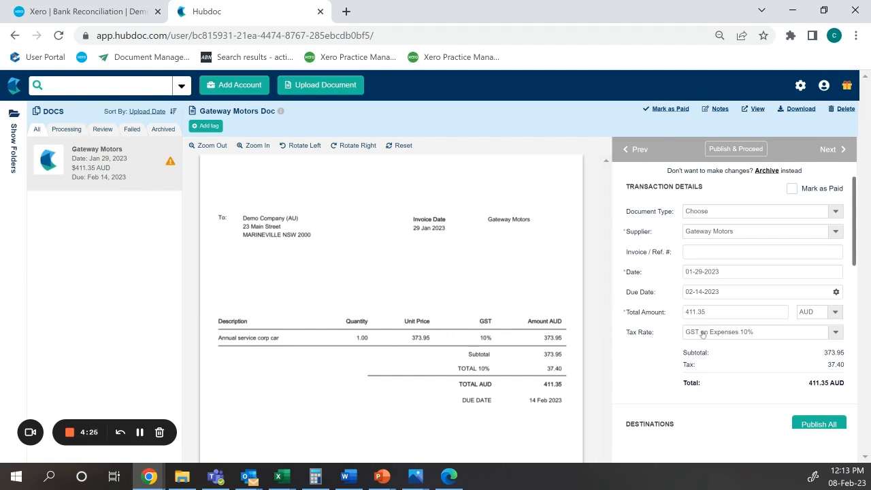
Keep the bill status as Awaiting Payment, then switch to multiple line items and close the empty editor
{"action": "scroll", "scroll_direction": "down", "scroll_amount": 3}
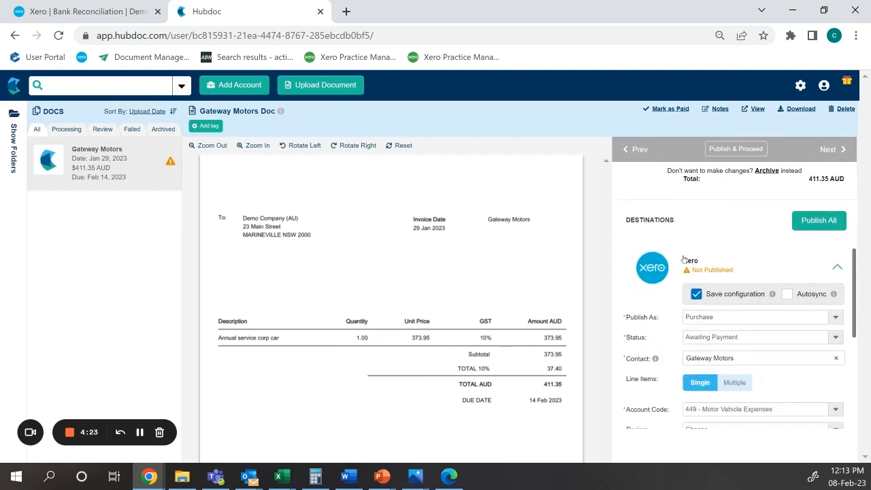
{"action": "scroll", "scroll_direction": "up", "scroll_amount": 3}
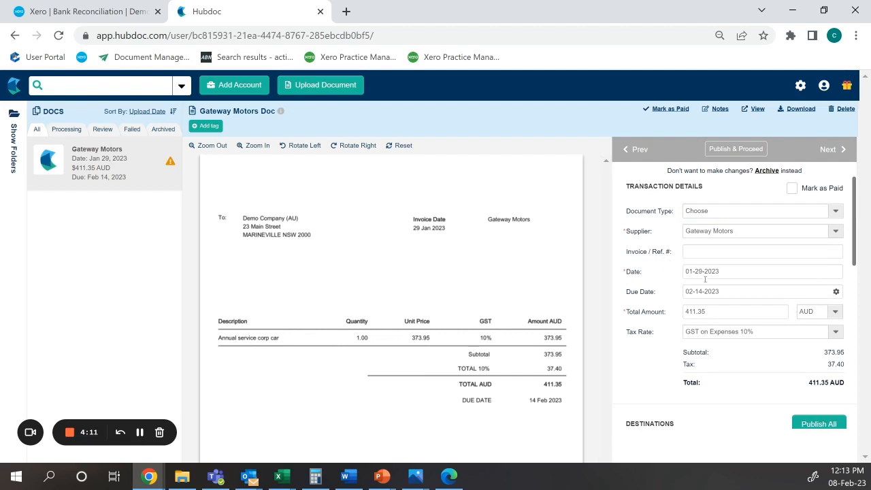
{"action": "scroll", "scroll_direction": "down", "scroll_amount": 3}
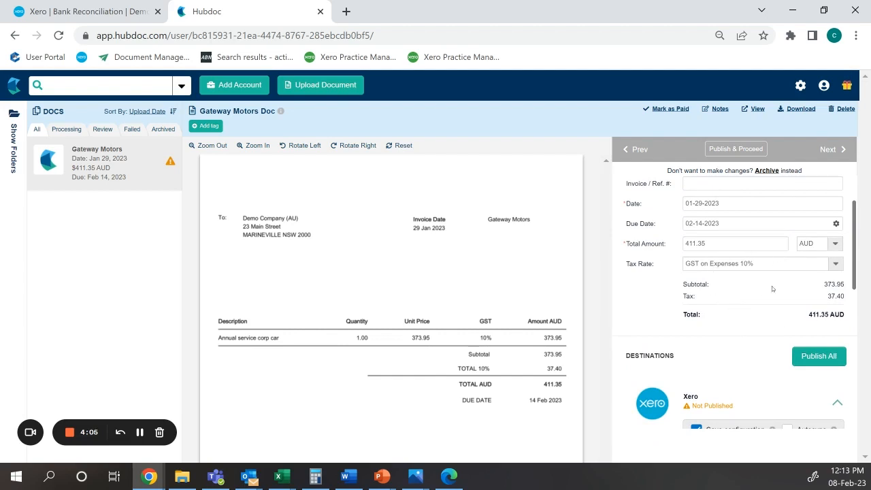
{"action": "mouse_move", "coordinate": [808, 324]}
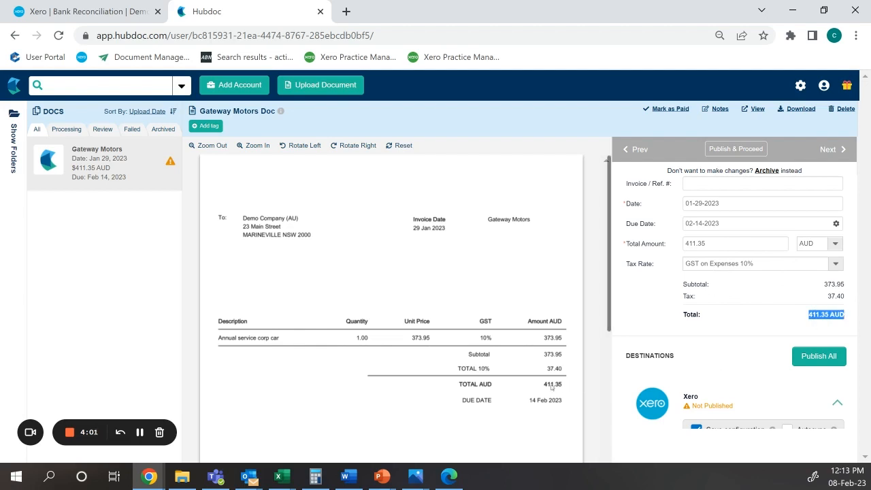
{"action": "scroll", "scroll_direction": "down", "scroll_amount": 3}
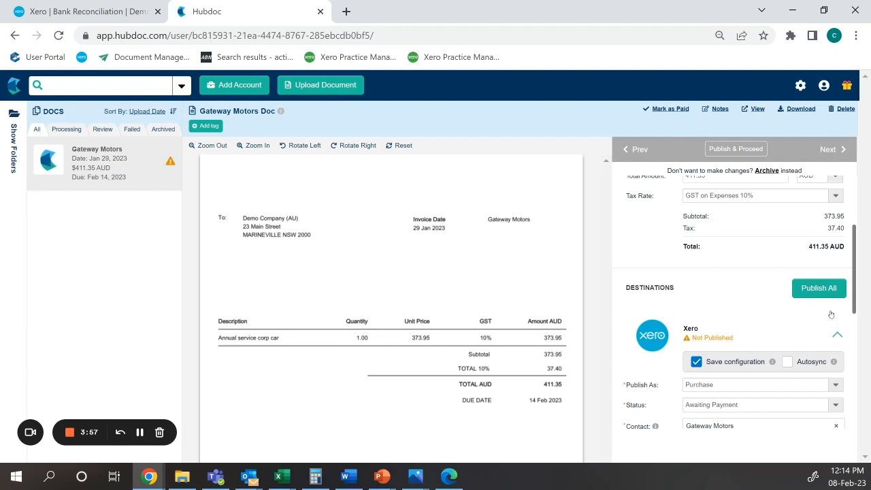
{"action": "scroll", "scroll_direction": "down", "scroll_amount": 3}
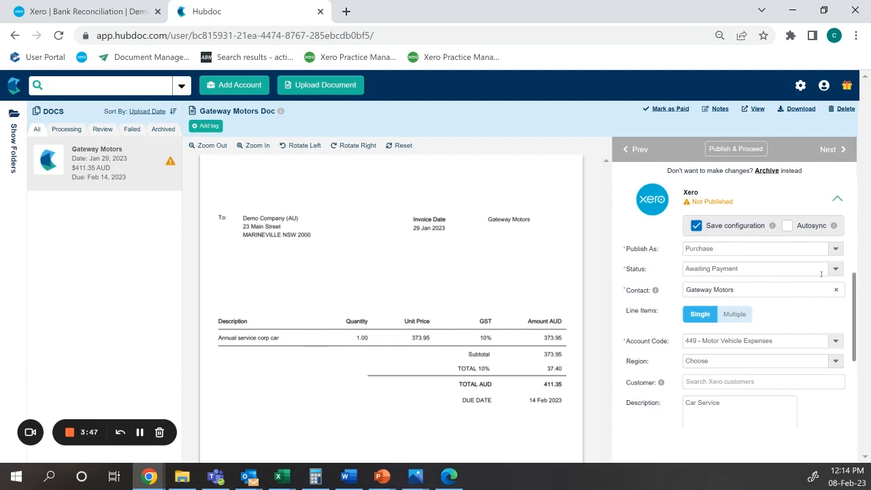
{"action": "left_click", "coordinate": [835, 268]}
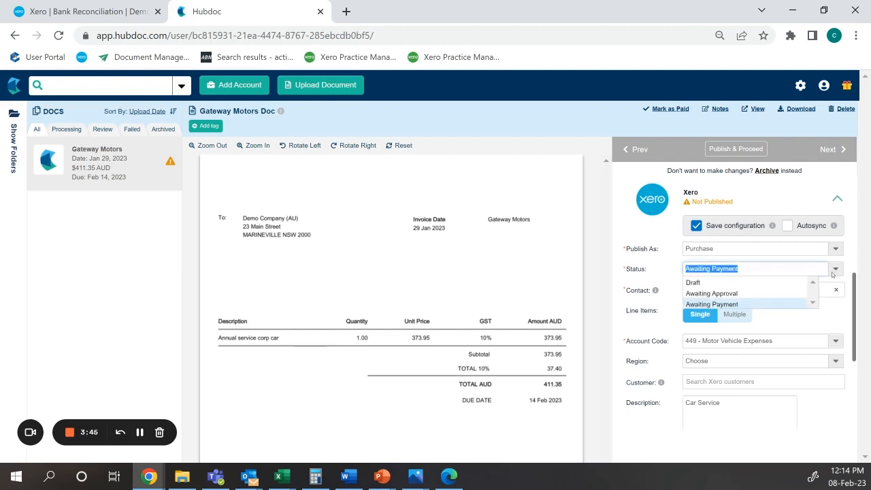
{"action": "mouse_move", "coordinate": [793, 287]}
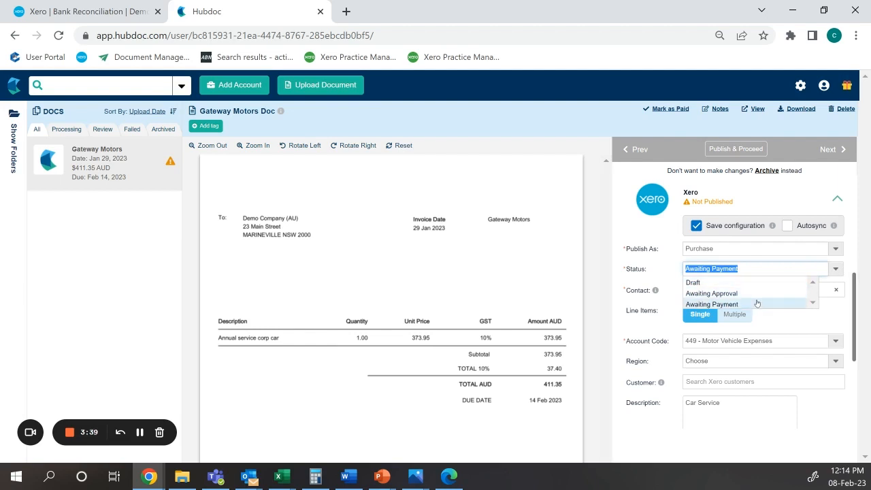
{"action": "mouse_move", "coordinate": [761, 314]}
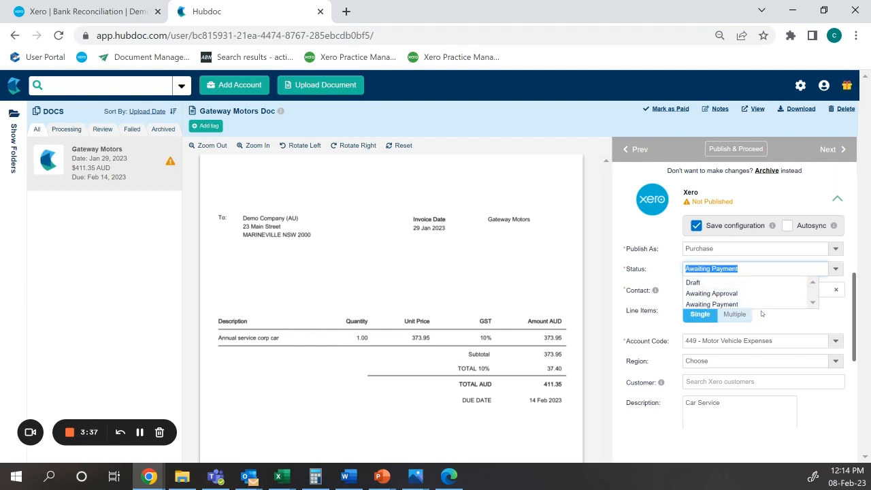
{"action": "mouse_move", "coordinate": [711, 304]}
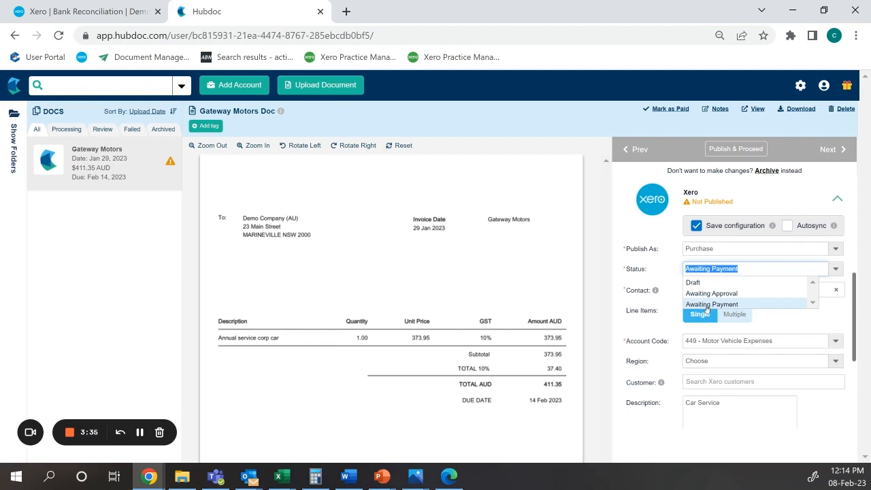
{"action": "left_click", "coordinate": [711, 303]}
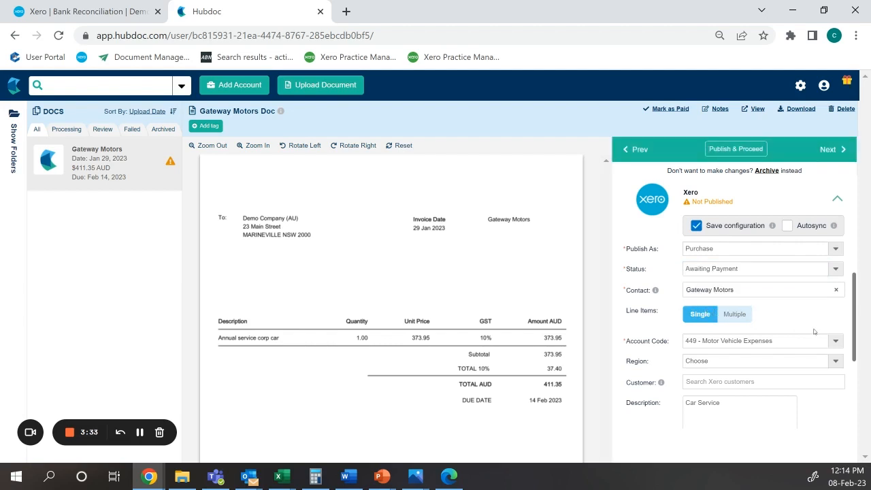
{"action": "mouse_move", "coordinate": [794, 309]}
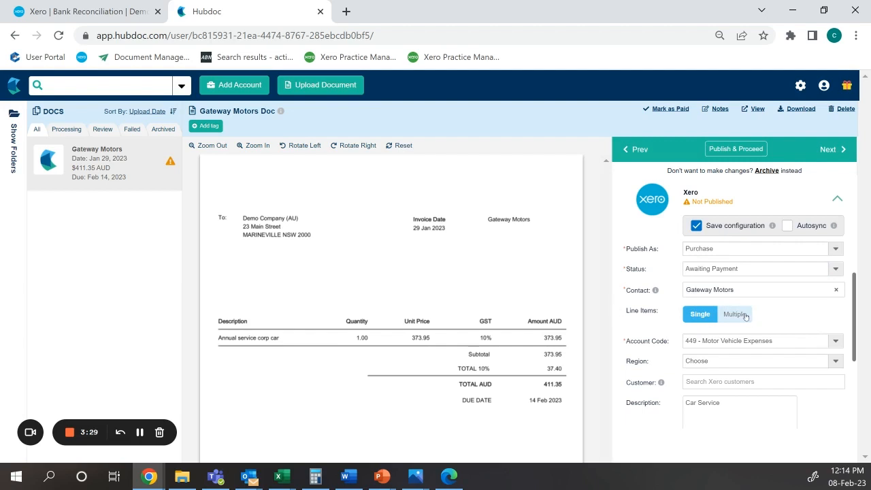
{"action": "mouse_move", "coordinate": [729, 322]}
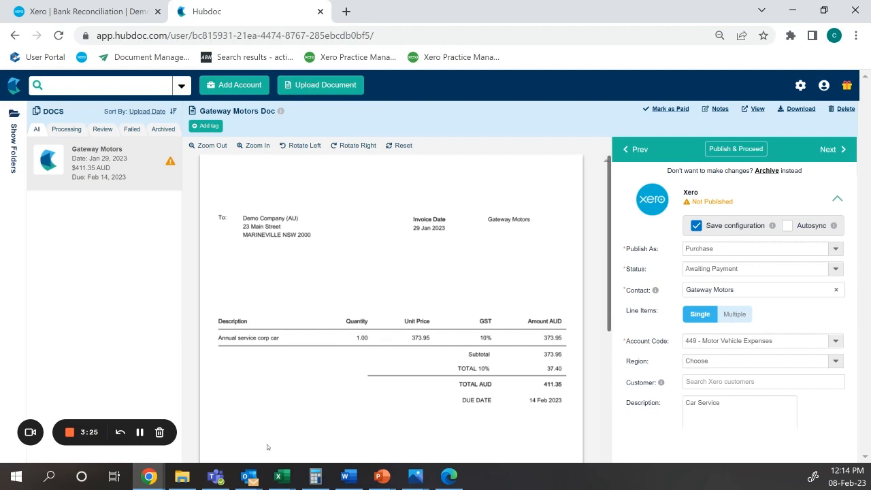
{"action": "mouse_move", "coordinate": [221, 335]}
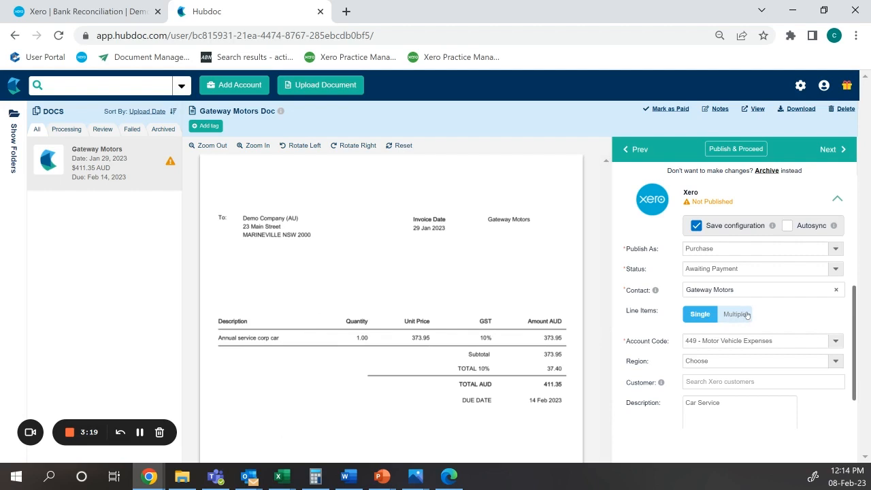
{"action": "left_click", "coordinate": [735, 314]}
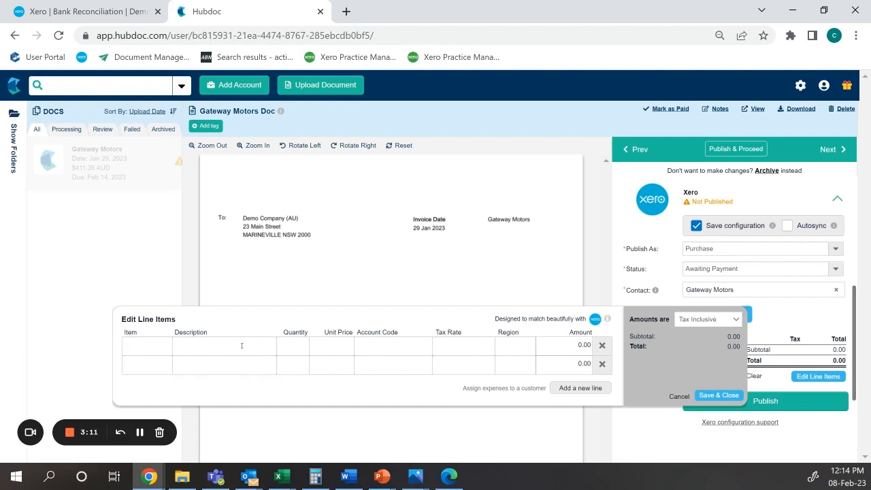
{"action": "mouse_move", "coordinate": [282, 347]}
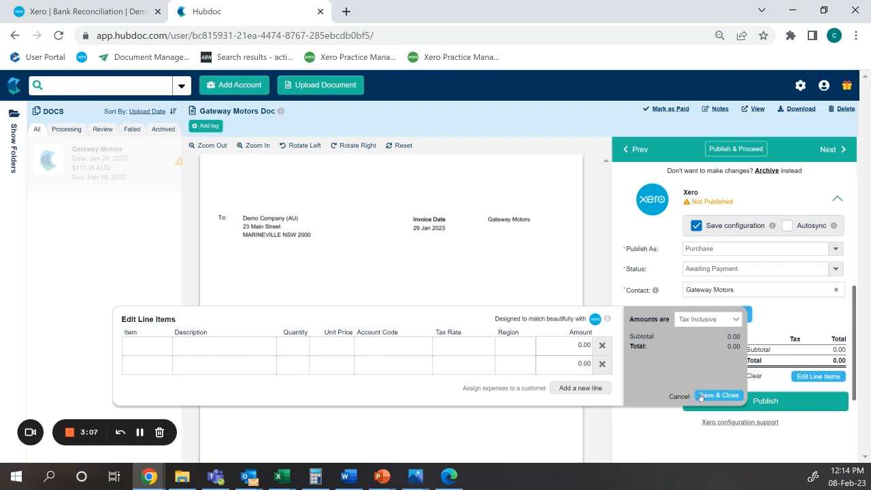
{"action": "left_click", "coordinate": [719, 396]}
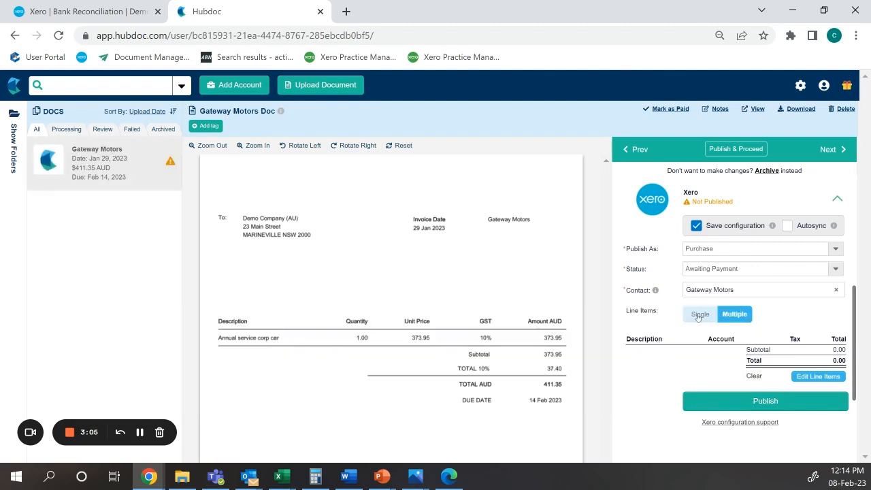
Switch back to a single line item coded to 449 - Motor Vehicle Expenses
{"action": "left_click", "coordinate": [700, 314]}
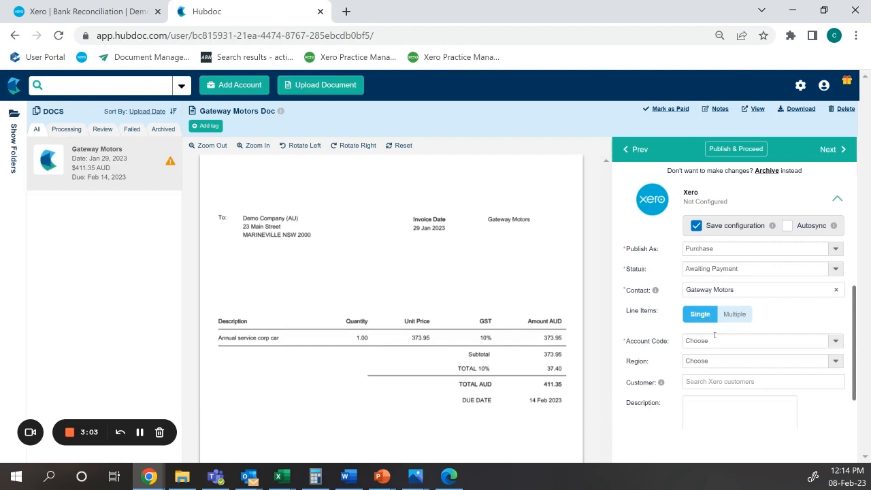
{"action": "mouse_move", "coordinate": [737, 348]}
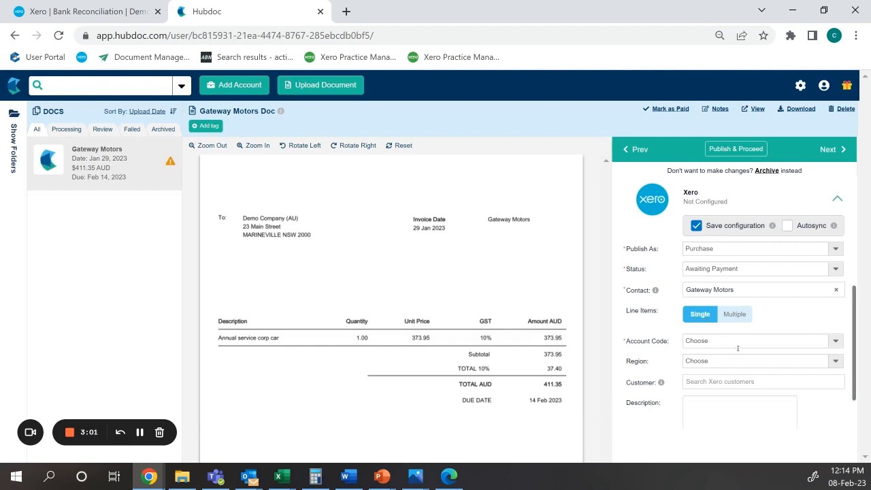
{"action": "left_click", "coordinate": [761, 340]}
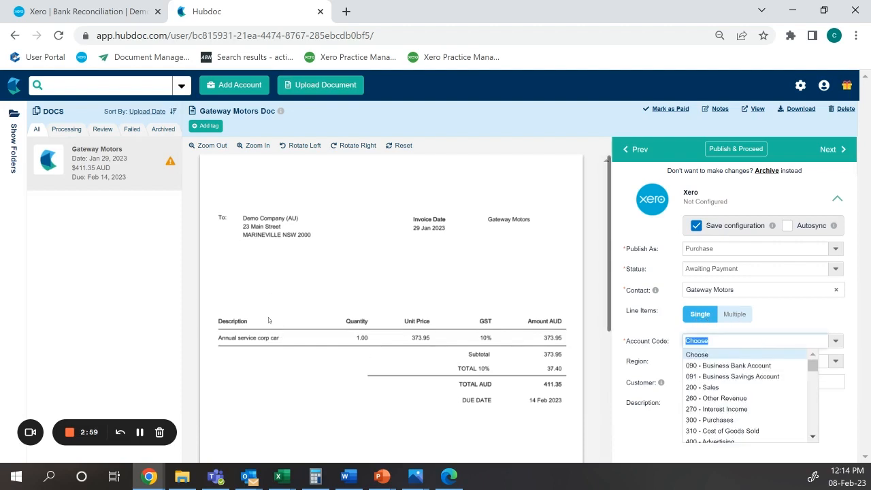
{"action": "mouse_move", "coordinate": [276, 370]}
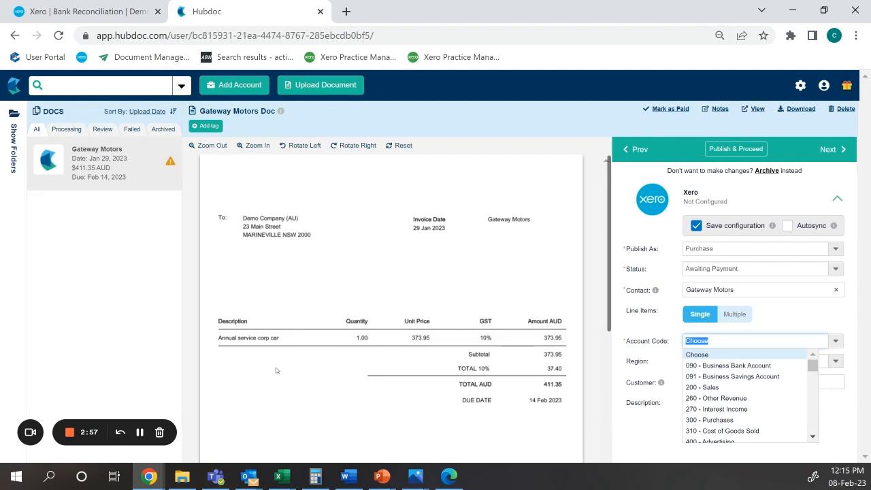
{"action": "type", "text": "mo"}
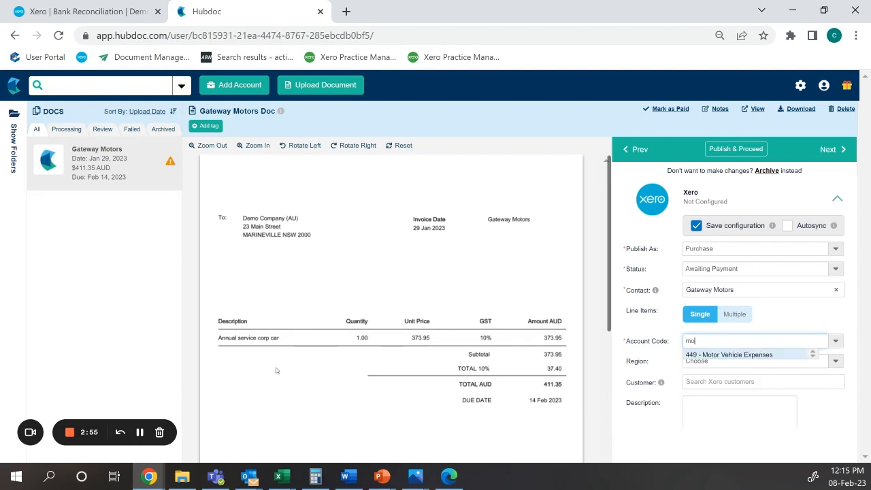
{"action": "left_click", "coordinate": [728, 354]}
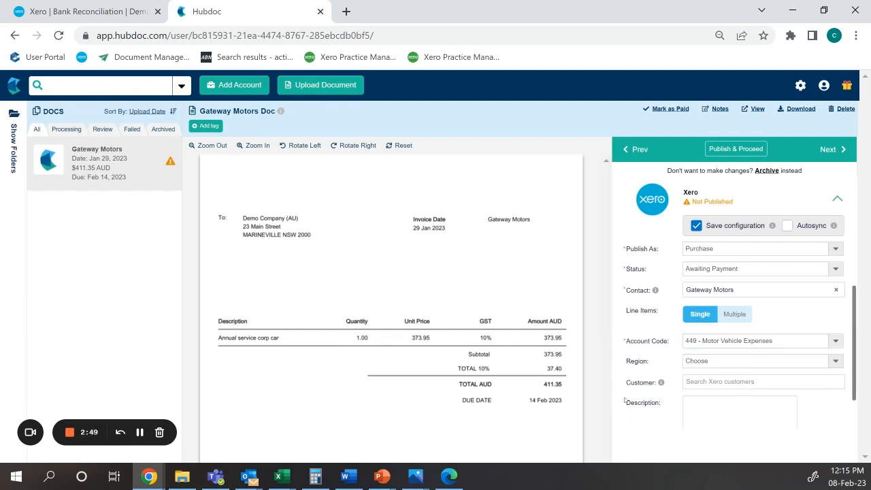
Describe the bill as 'Car service' and publish it to Xero
{"action": "left_click", "coordinate": [739, 412]}
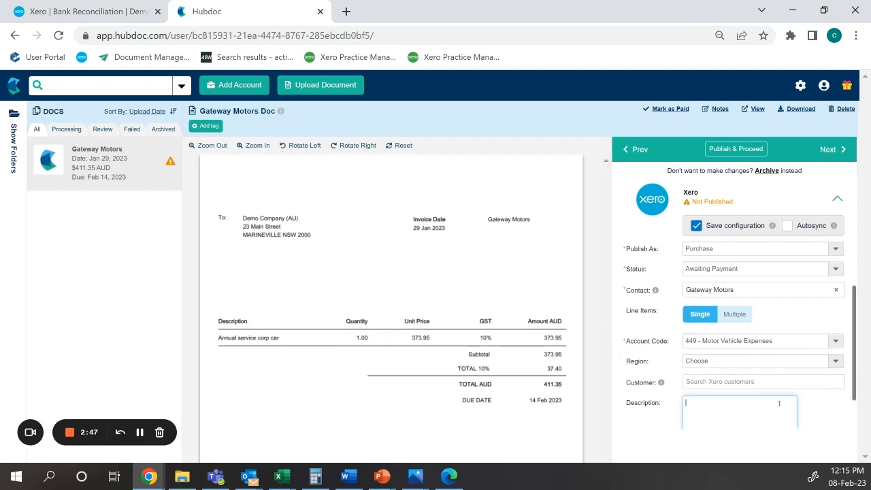
{"action": "type", "text": "CA"}
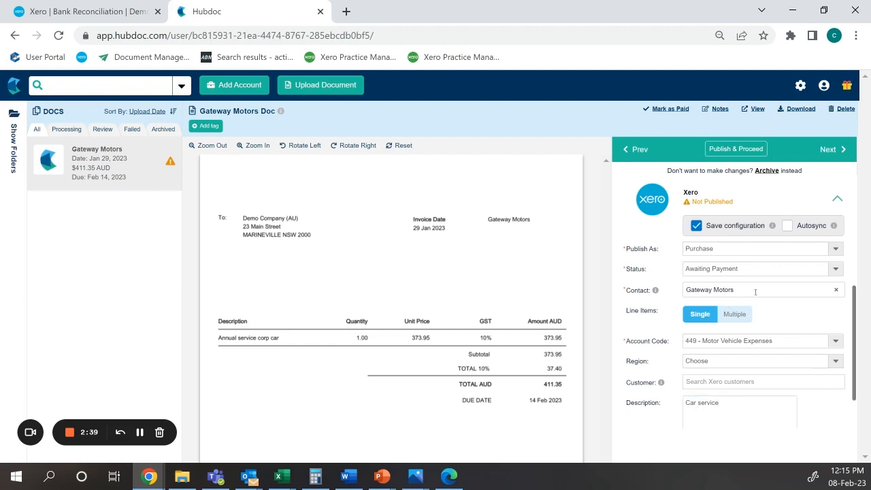
{"action": "scroll", "scroll_direction": "down", "scroll_amount": 3}
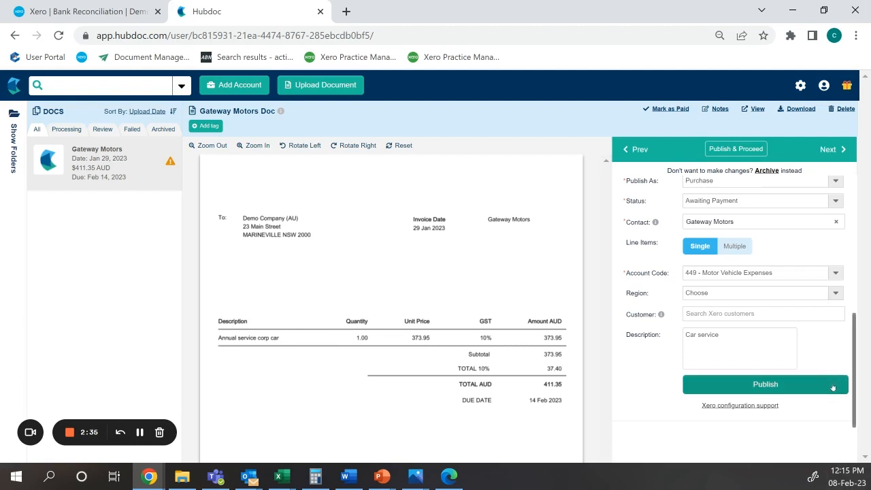
{"action": "left_click", "coordinate": [734, 246]}
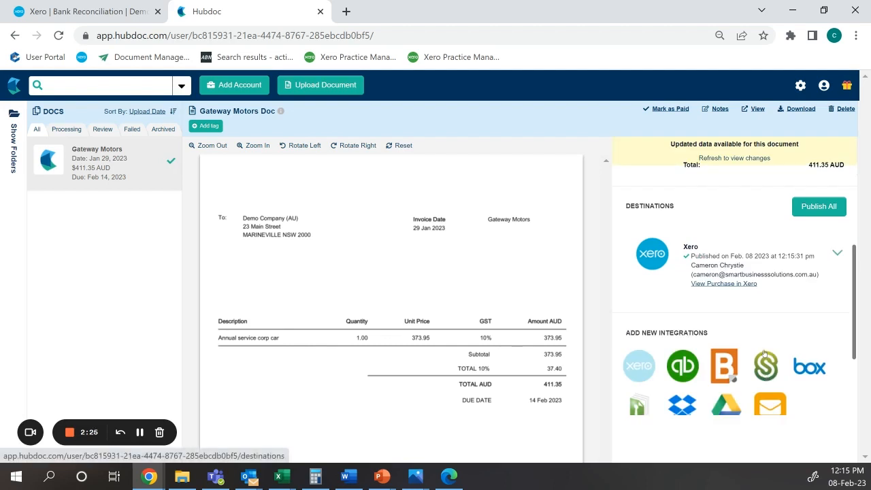
{"action": "mouse_move", "coordinate": [544, 283]}
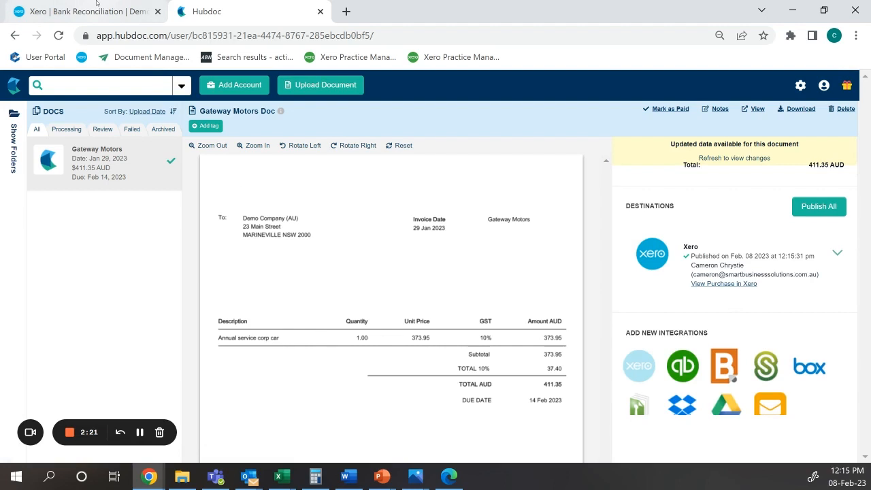
In Xero, open Business > Bills to pay and locate the Gateway Motors 411.35 bill
{"action": "left_click", "coordinate": [82, 12]}
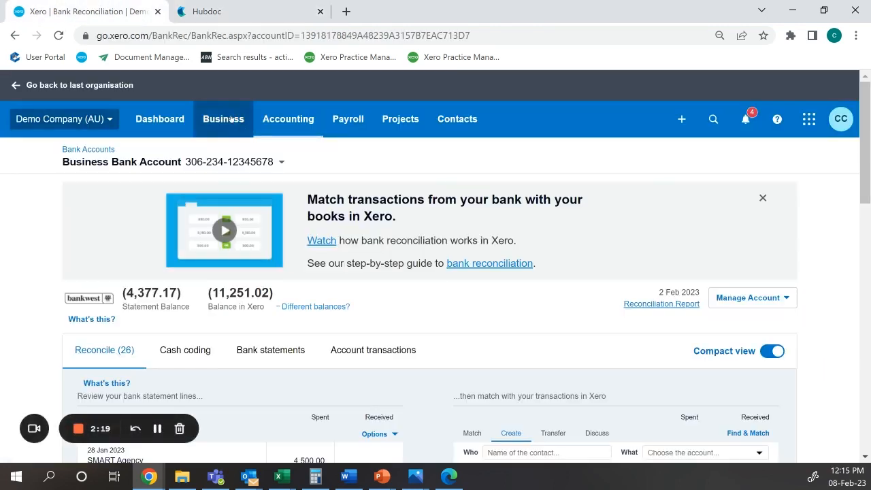
{"action": "left_click", "coordinate": [224, 119]}
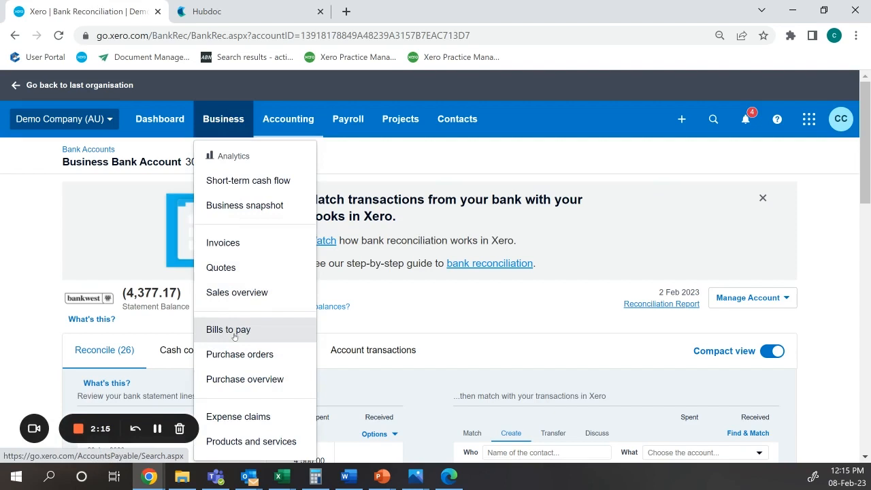
{"action": "mouse_move", "coordinate": [243, 336]}
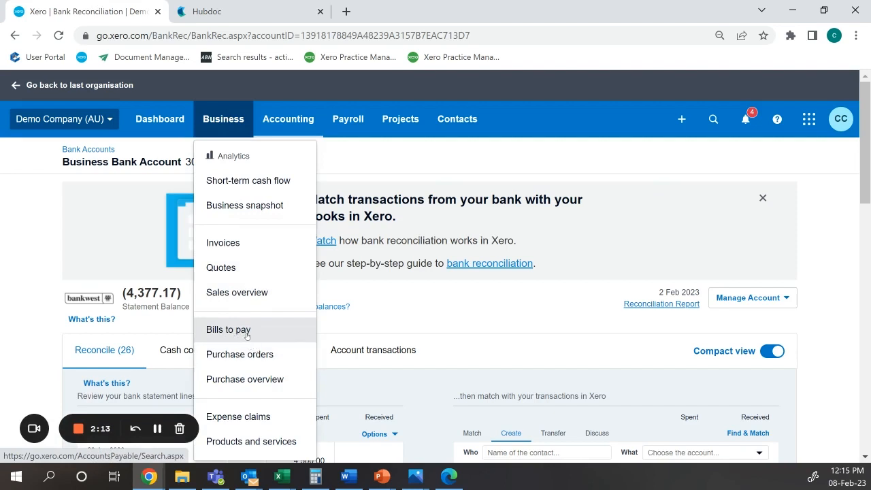
{"action": "left_click", "coordinate": [228, 329]}
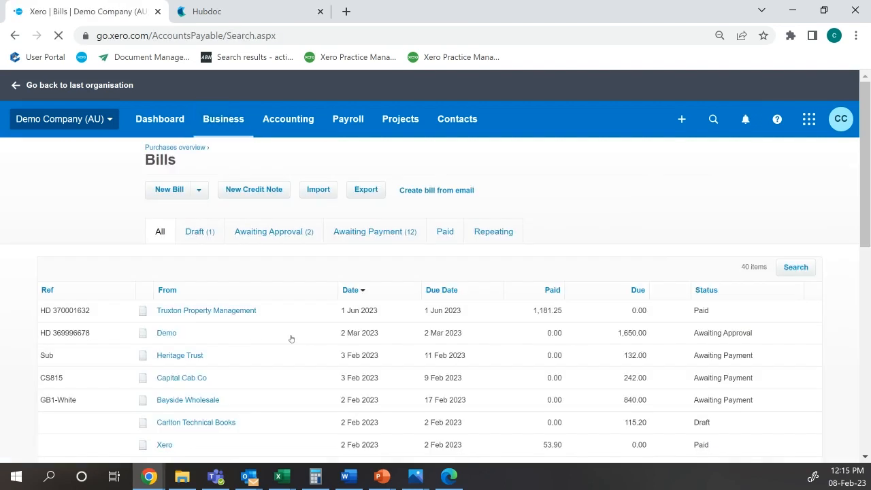
{"action": "scroll", "scroll_direction": "down", "scroll_amount": 3}
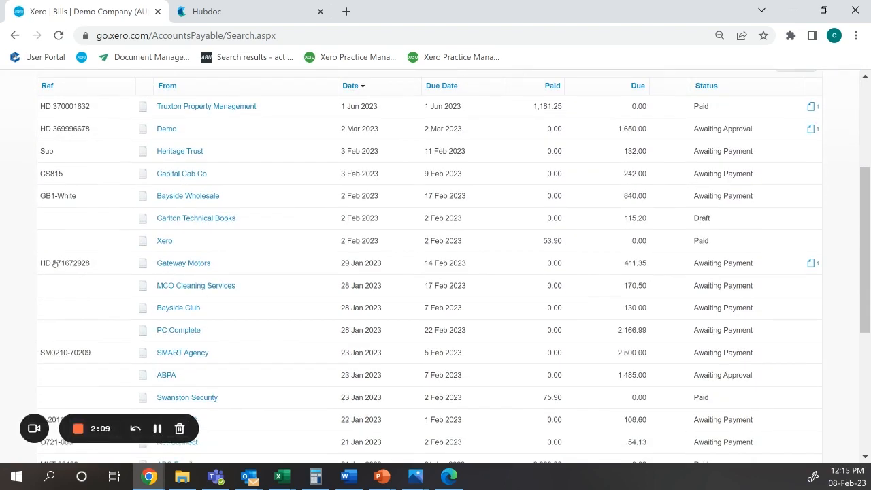
{"action": "mouse_move", "coordinate": [310, 273]}
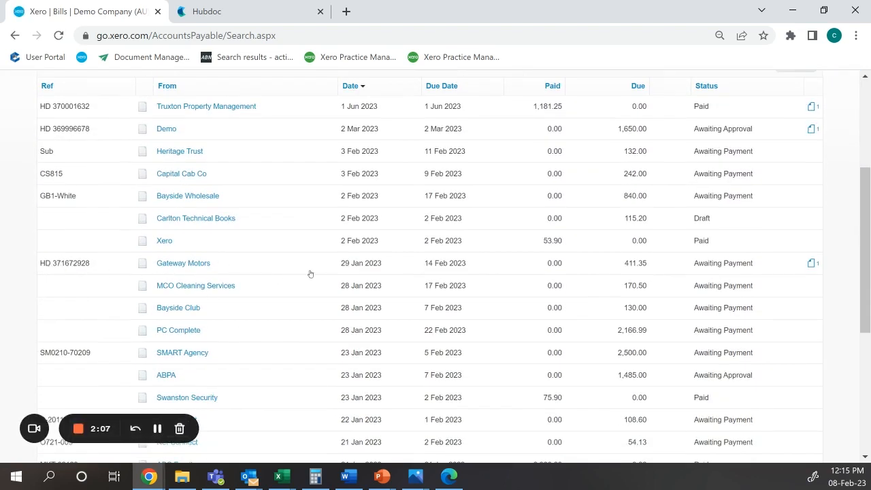
{"action": "mouse_move", "coordinate": [357, 272]}
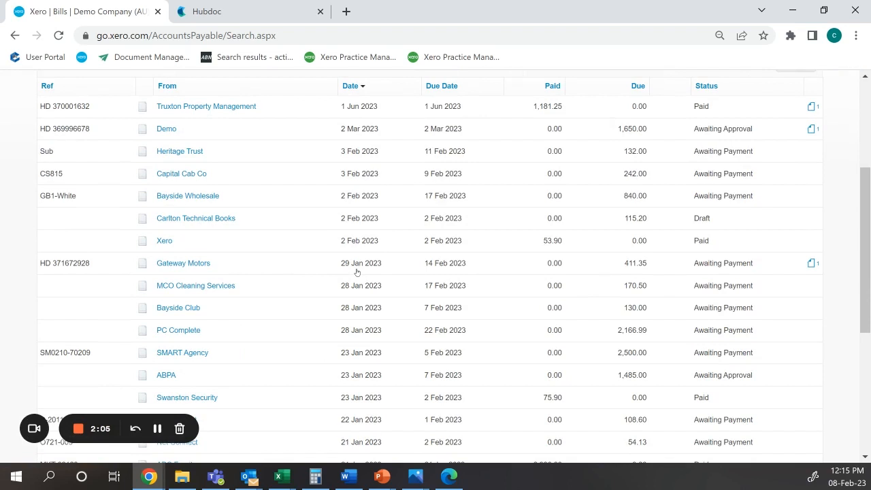
{"action": "mouse_move", "coordinate": [161, 274]}
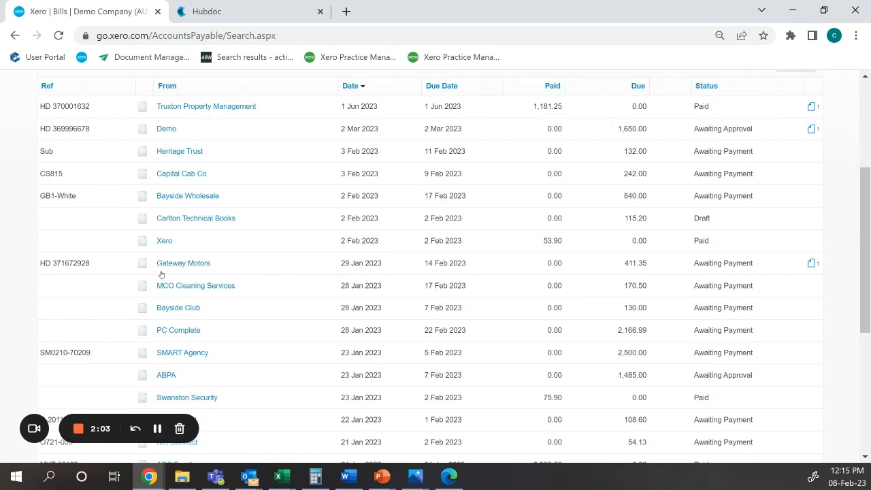
{"action": "mouse_move", "coordinate": [46, 253]}
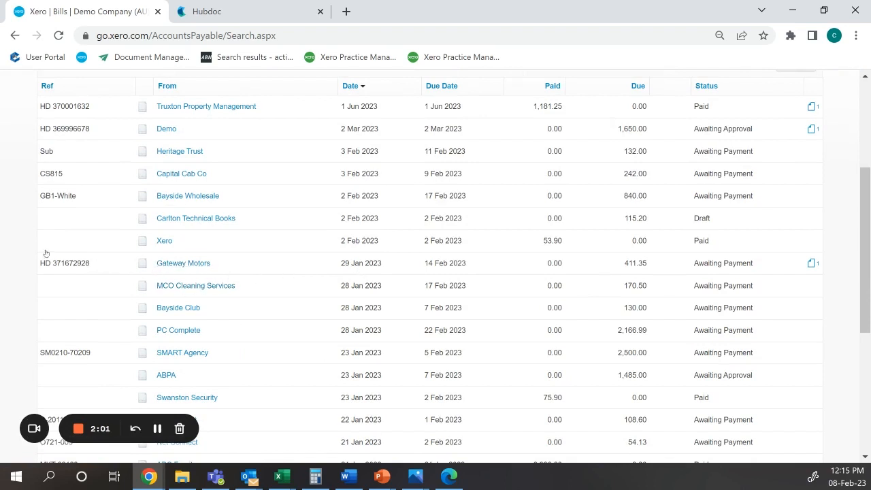
{"action": "mouse_move", "coordinate": [34, 276]}
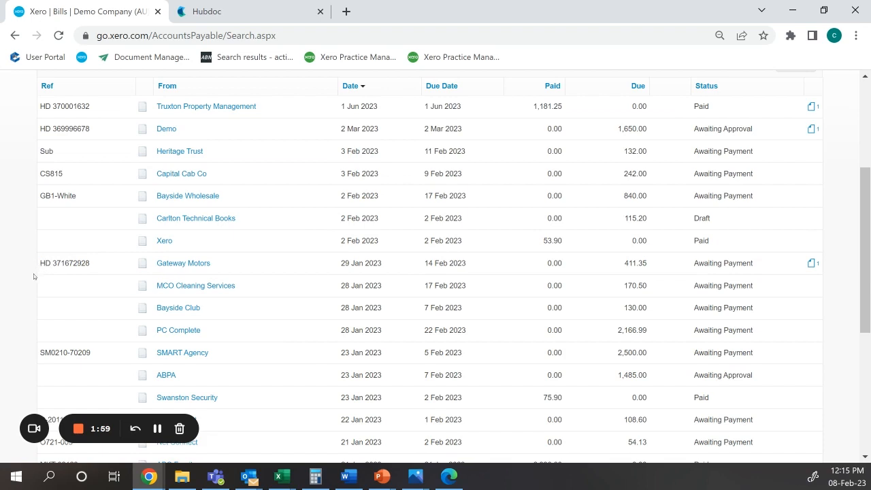
{"action": "mouse_move", "coordinate": [183, 262]}
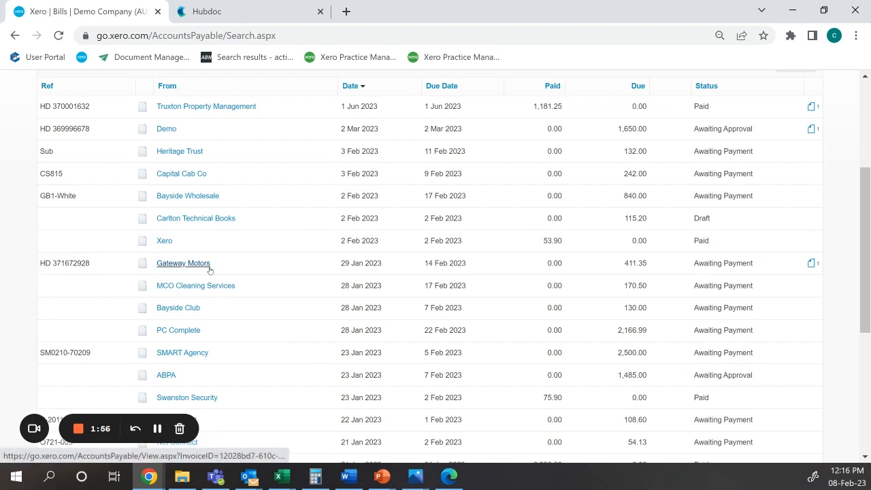
{"action": "mouse_move", "coordinate": [183, 263]}
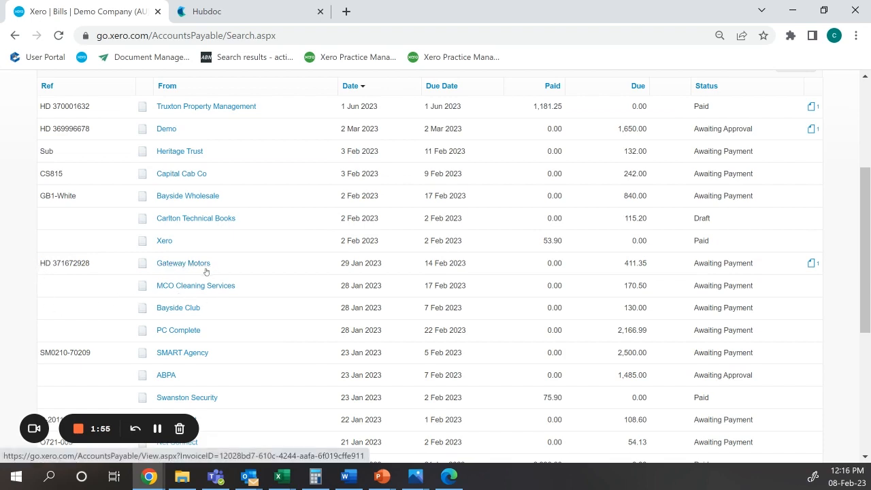
{"action": "mouse_move", "coordinate": [533, 354]}
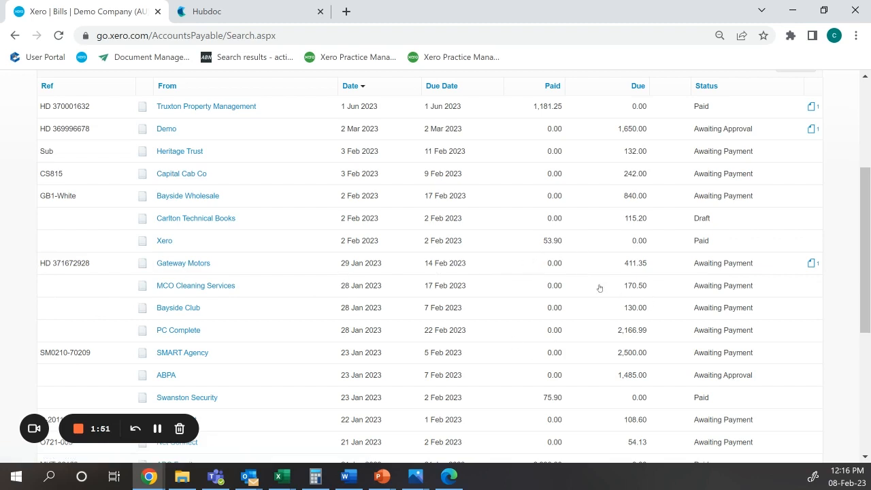
{"action": "scroll", "scroll_direction": "up", "scroll_amount": 3}
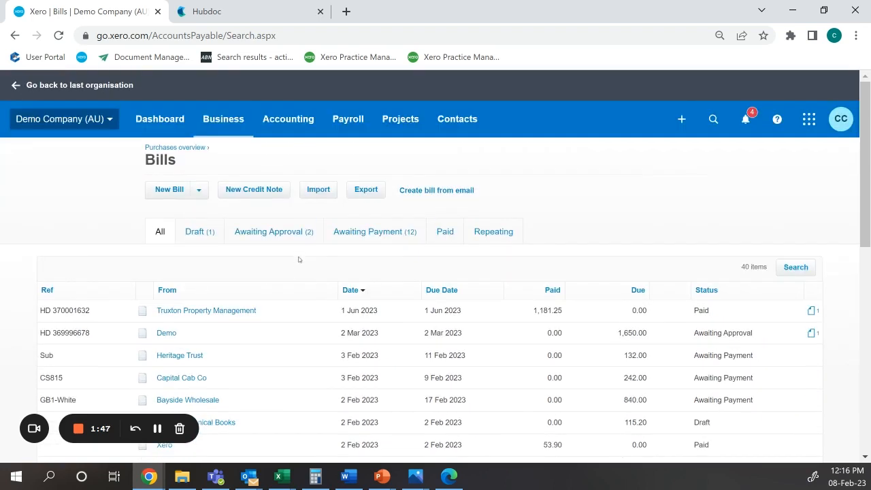
Go to the Dashboard and open Reconcile 26 items on the Business Bank Account card
{"action": "left_click", "coordinate": [160, 119]}
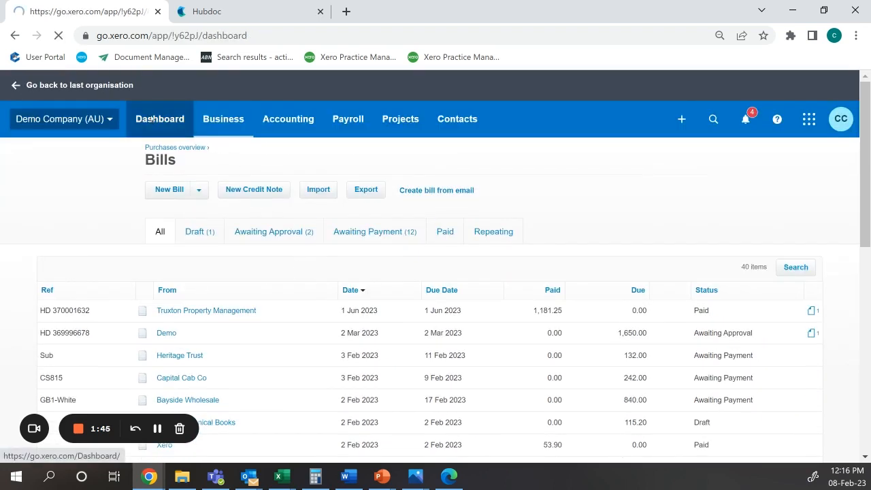
{"action": "left_click", "coordinate": [160, 119]}
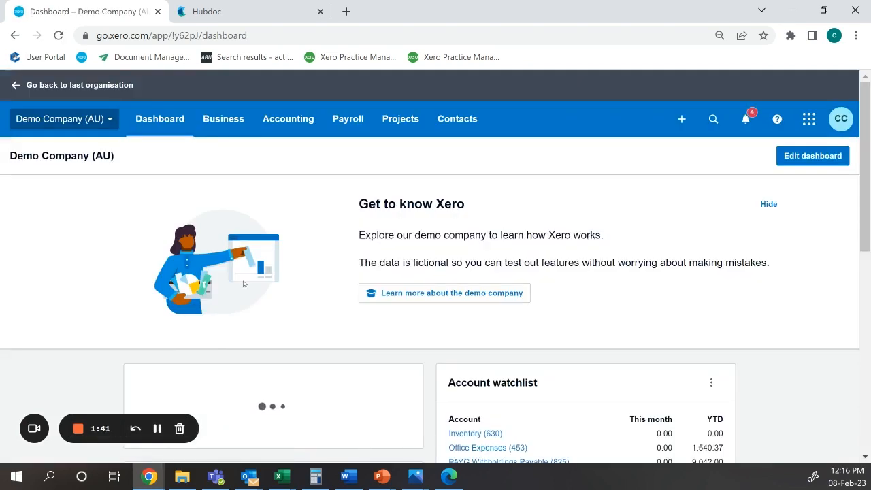
{"action": "scroll", "scroll_direction": "up", "scroll_amount": 3}
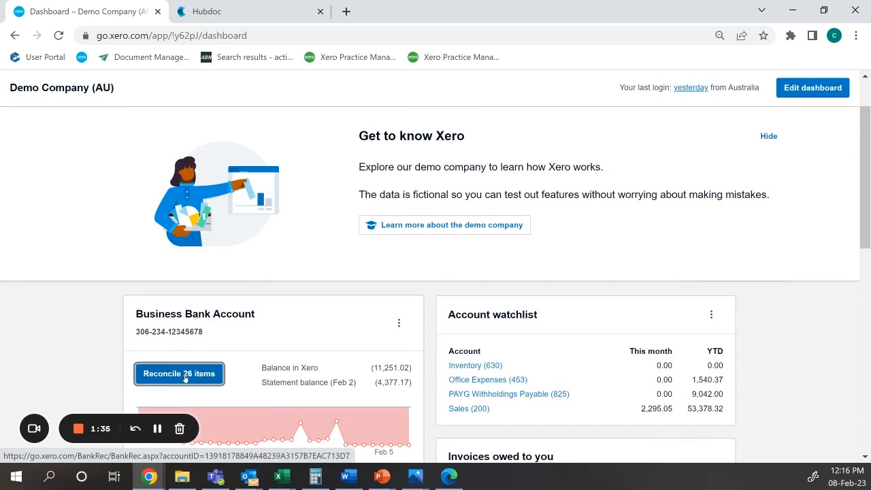
{"action": "left_click", "coordinate": [179, 374]}
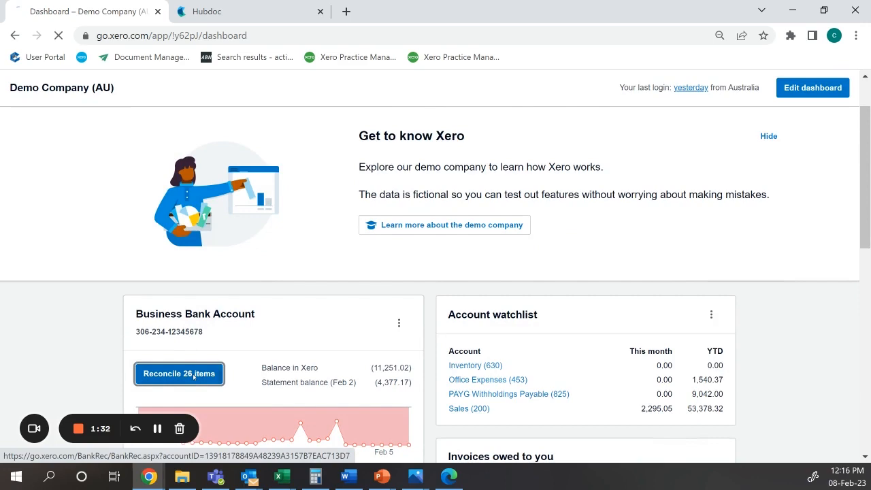
{"action": "left_click", "coordinate": [179, 374]}
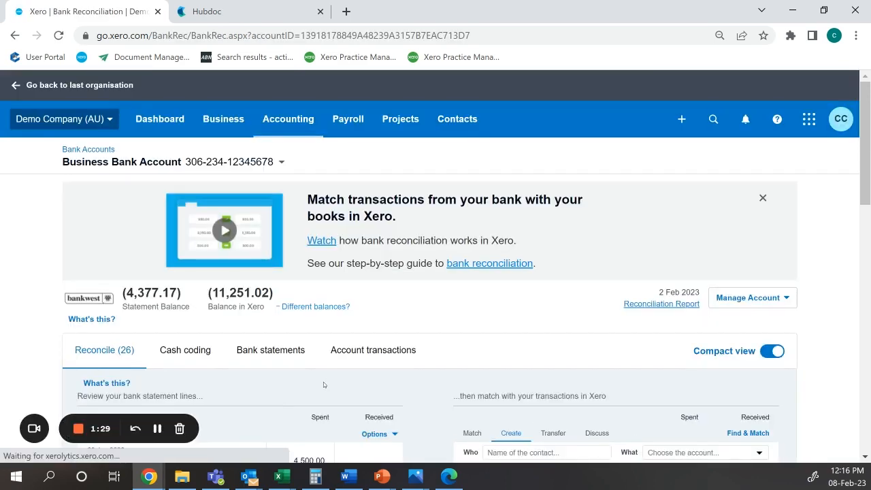
Accept the suggested bill match for the 29 Jan Gateway Motors 411.35 statement line
{"action": "scroll", "scroll_direction": "down", "scroll_amount": 3}
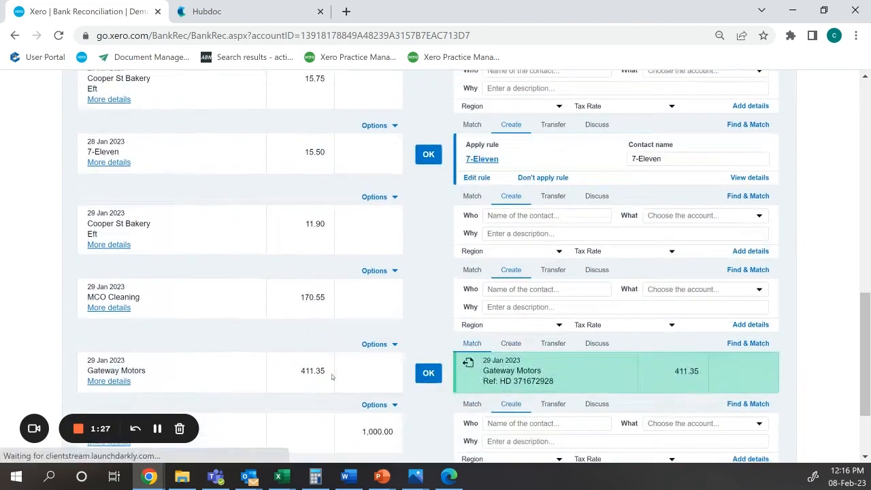
{"action": "scroll", "scroll_direction": "down", "scroll_amount": 3}
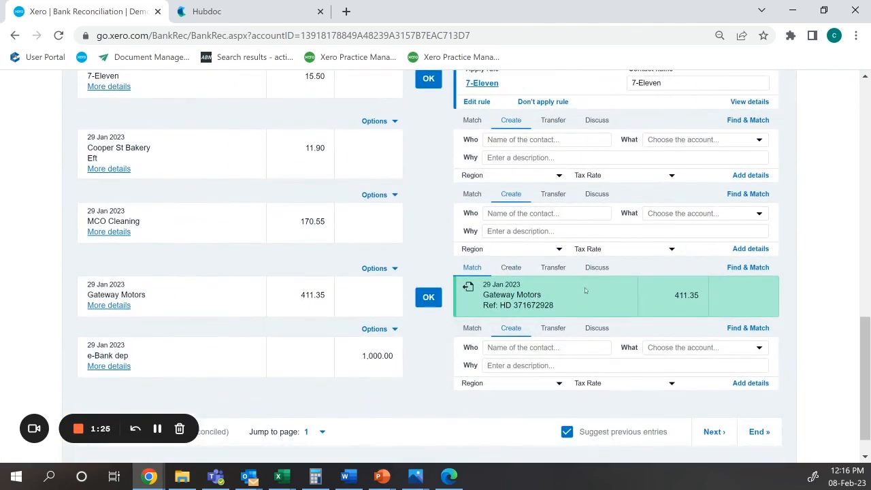
{"action": "mouse_move", "coordinate": [167, 289]}
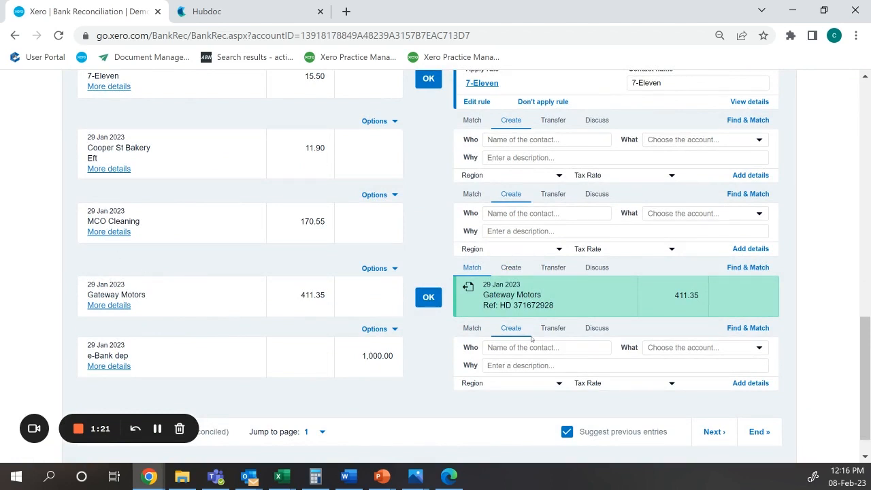
{"action": "double_click", "coordinate": [526, 305]}
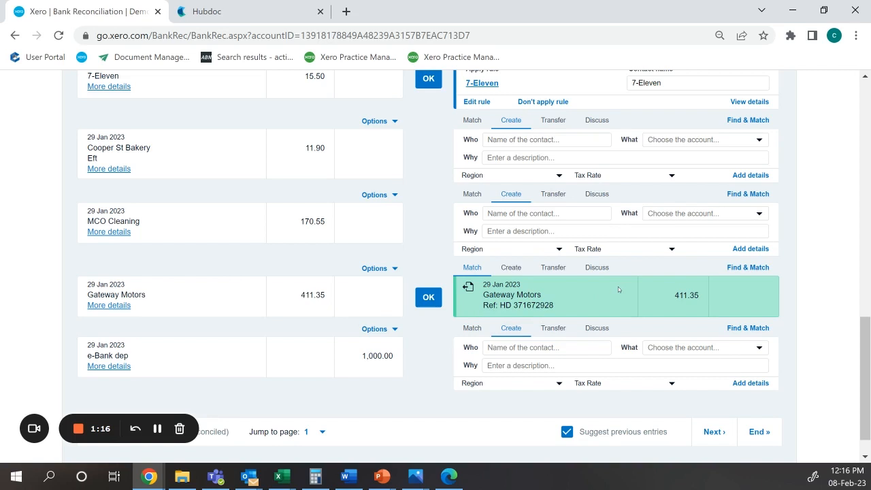
{"action": "mouse_move", "coordinate": [375, 417]}
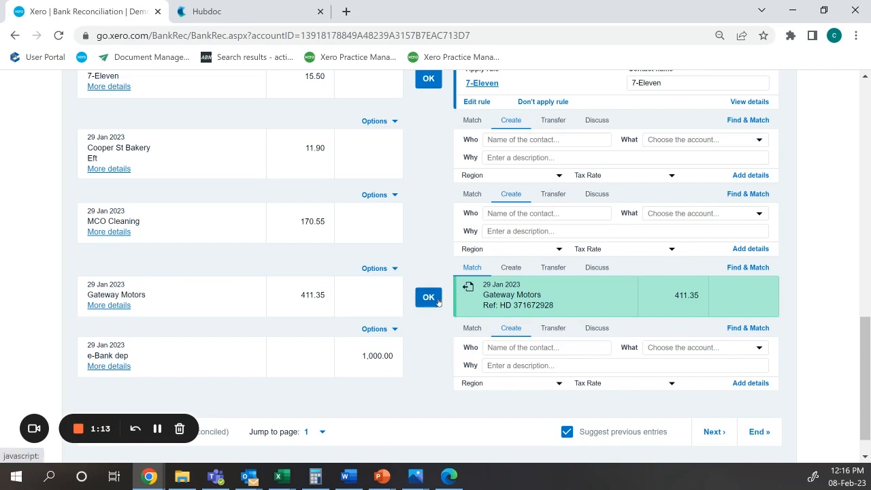
{"action": "left_click", "coordinate": [429, 297]}
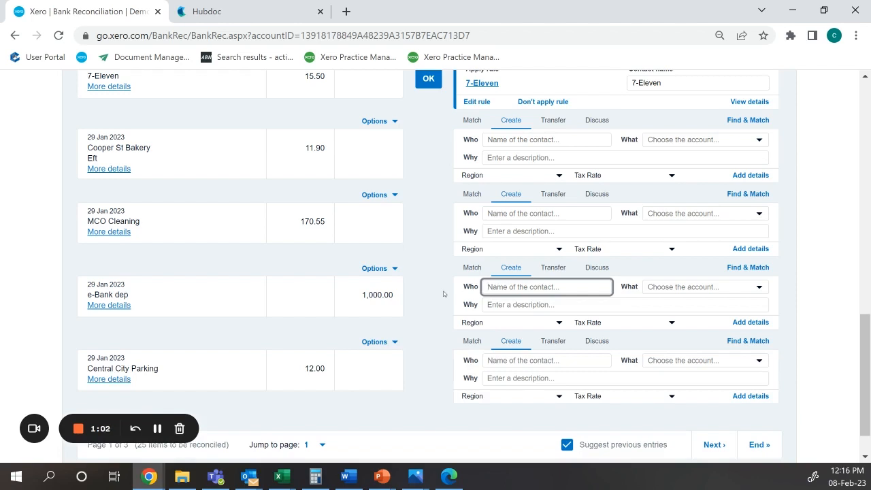
{"action": "mouse_move", "coordinate": [297, 270]}
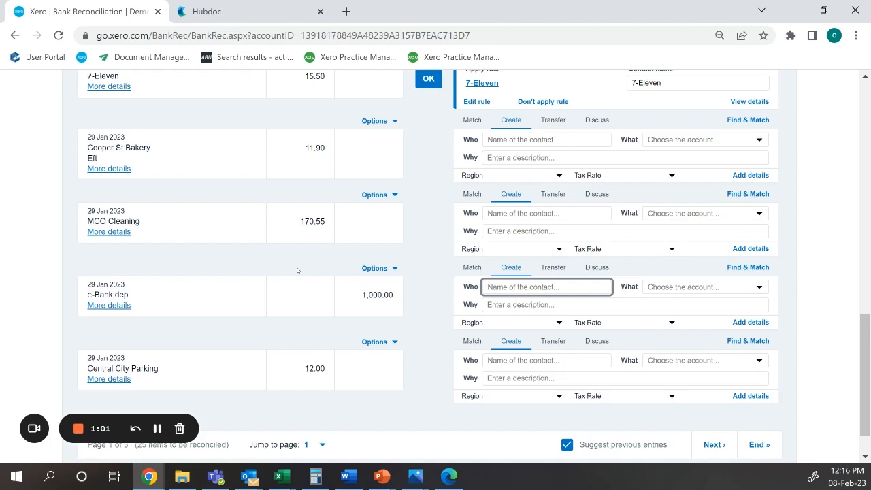